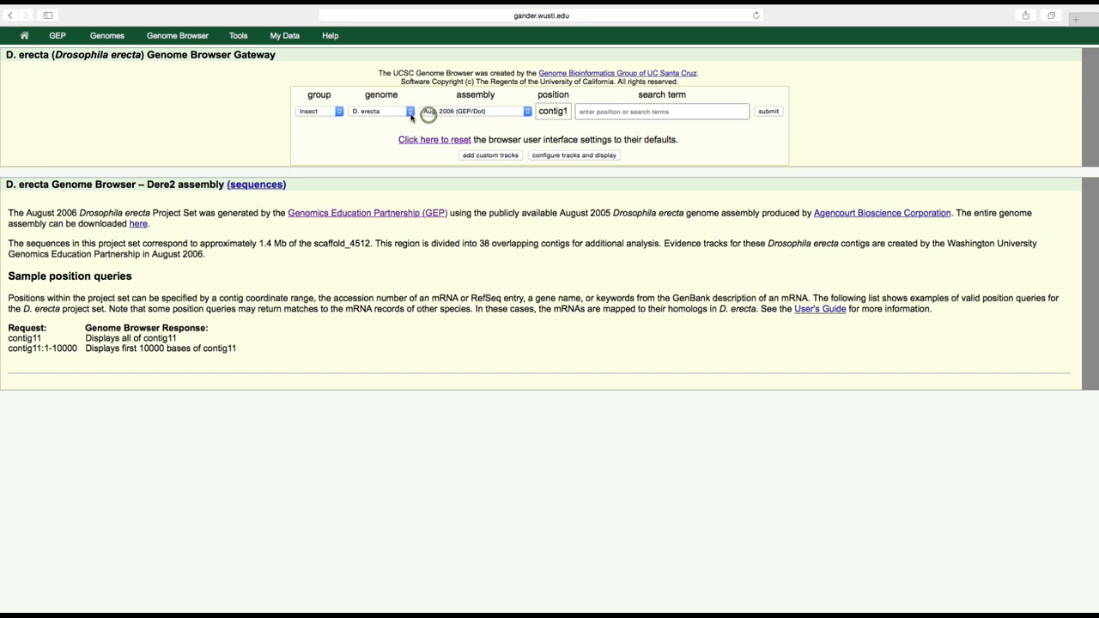
# Load the D. melanogaster July 2014 (Gene) assembly from the Gateway at contig1
pyautogui.click(381, 110)
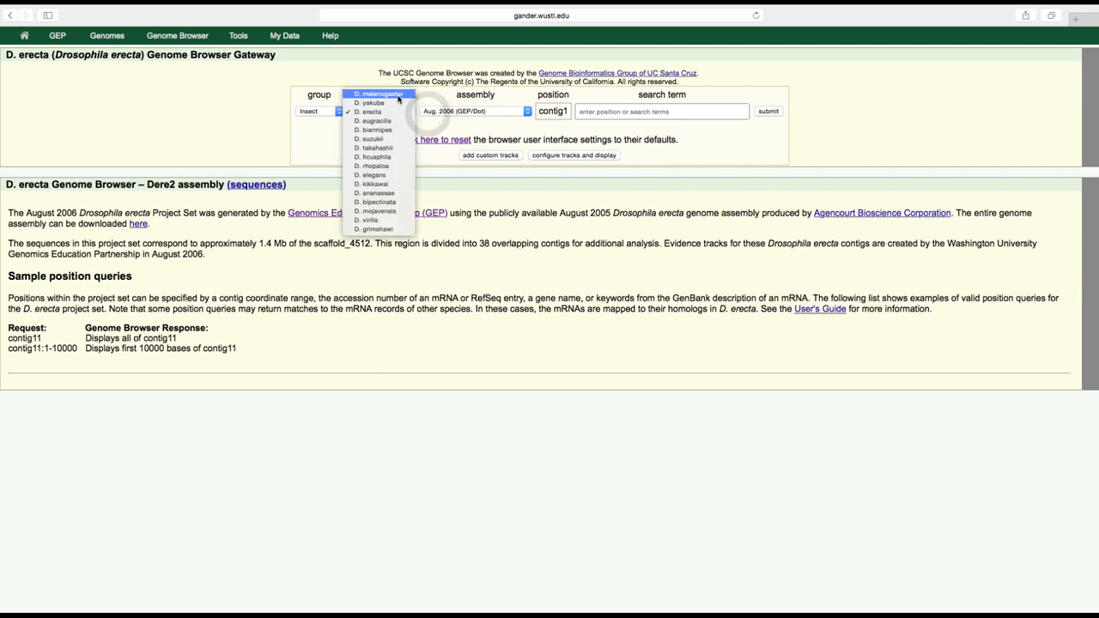
pyautogui.click(374, 93)
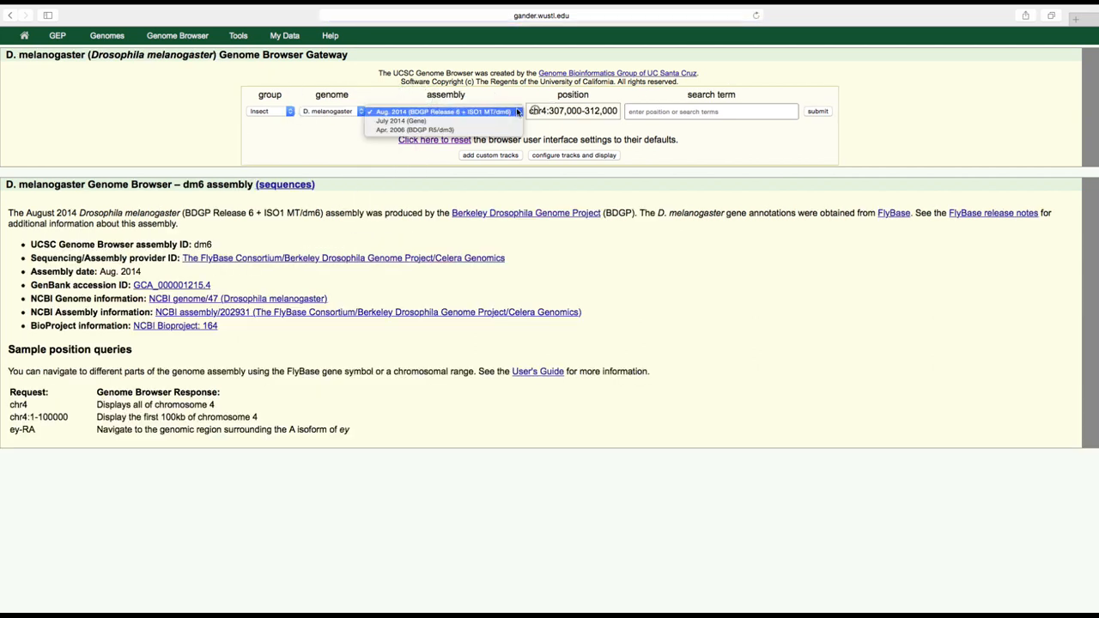
pyautogui.click(402, 120)
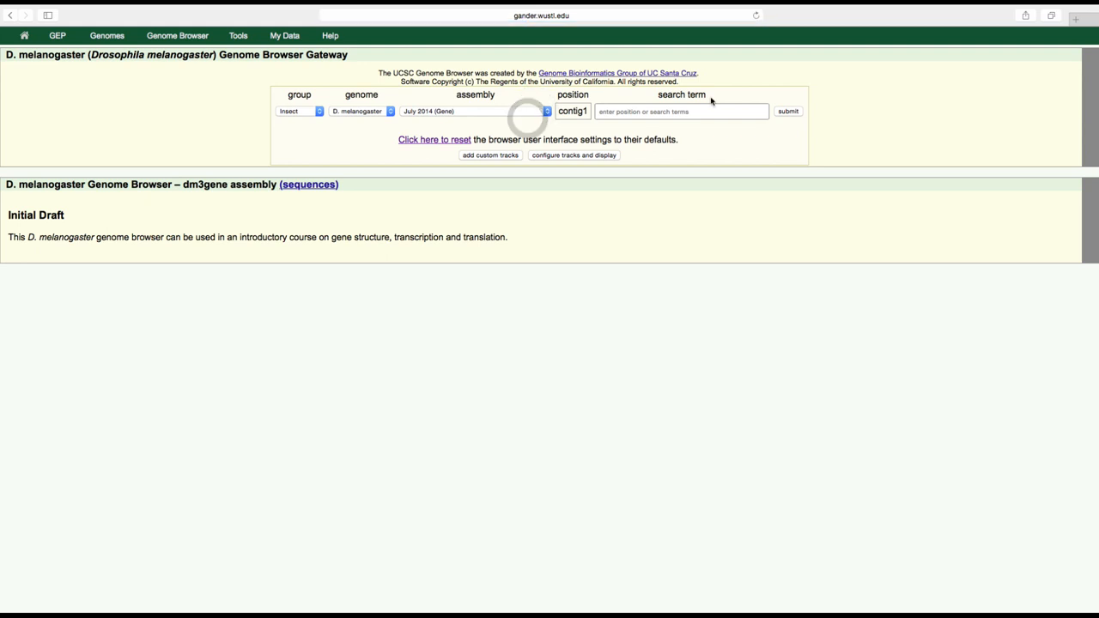
pyautogui.click(787, 110)
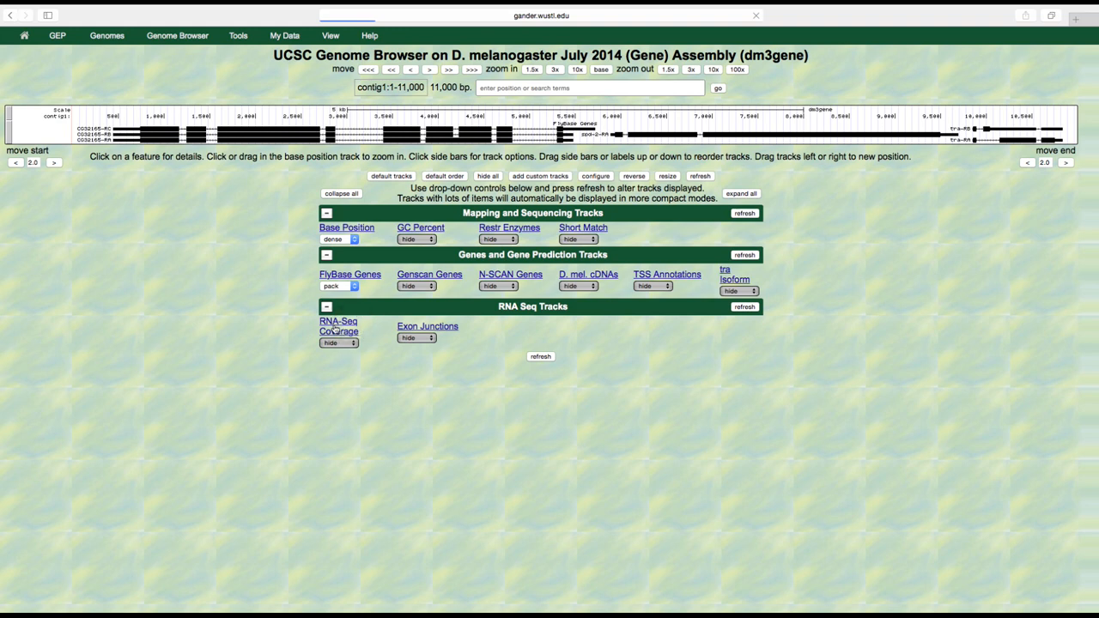
# Show RNA-Seq coverage in full with a fixed vertical viewing range, Adult Females only
pyautogui.click(339, 321)
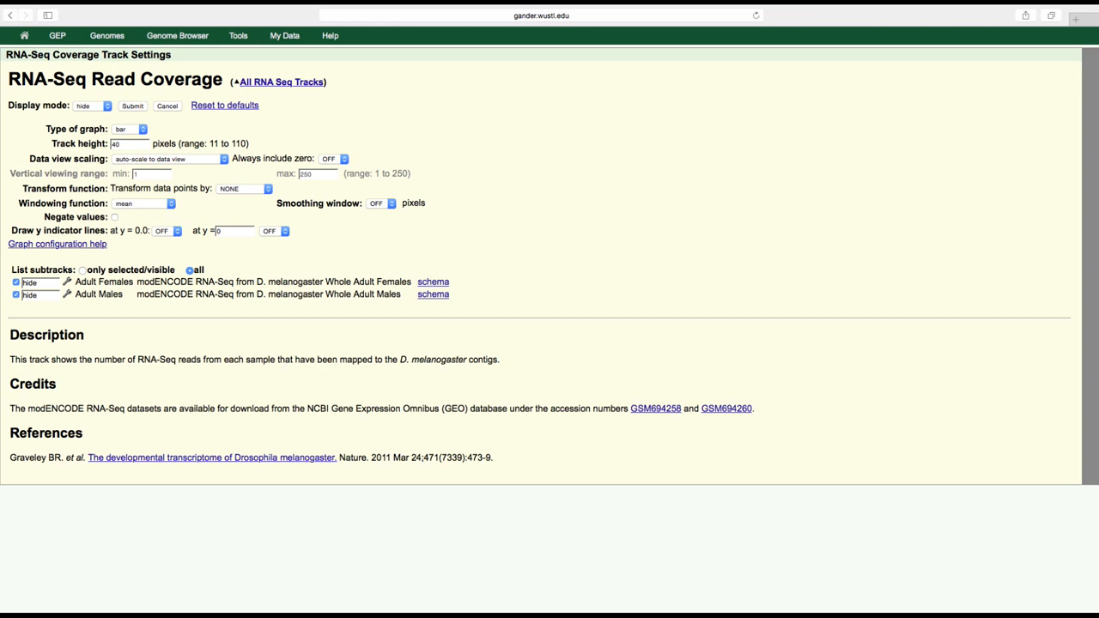
pyautogui.click(92, 107)
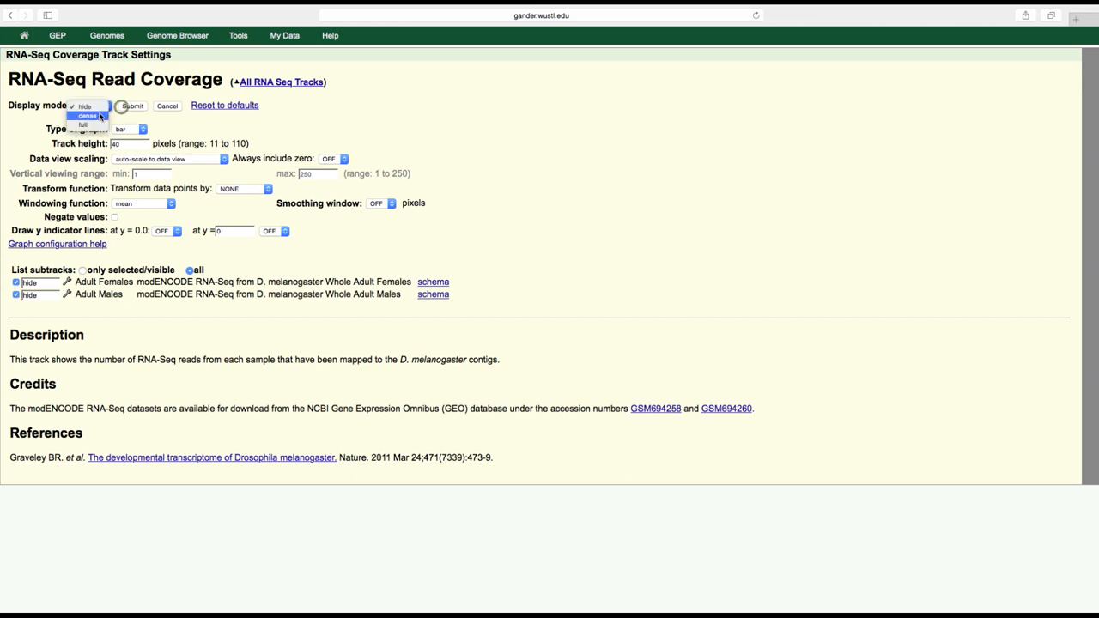
pyautogui.click(83, 124)
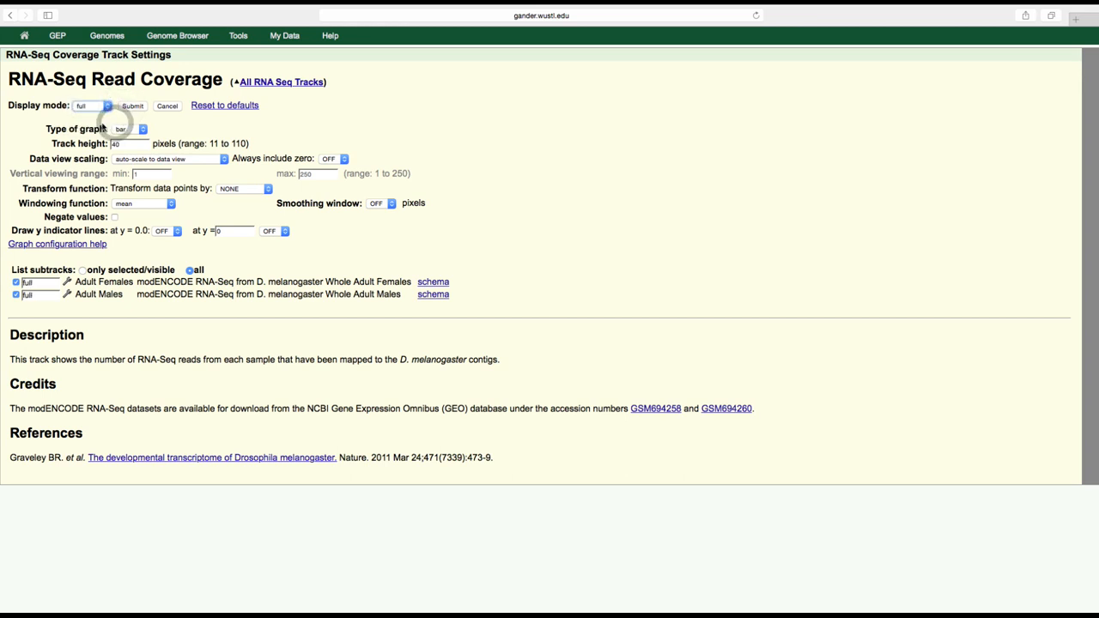
pyautogui.click(223, 158)
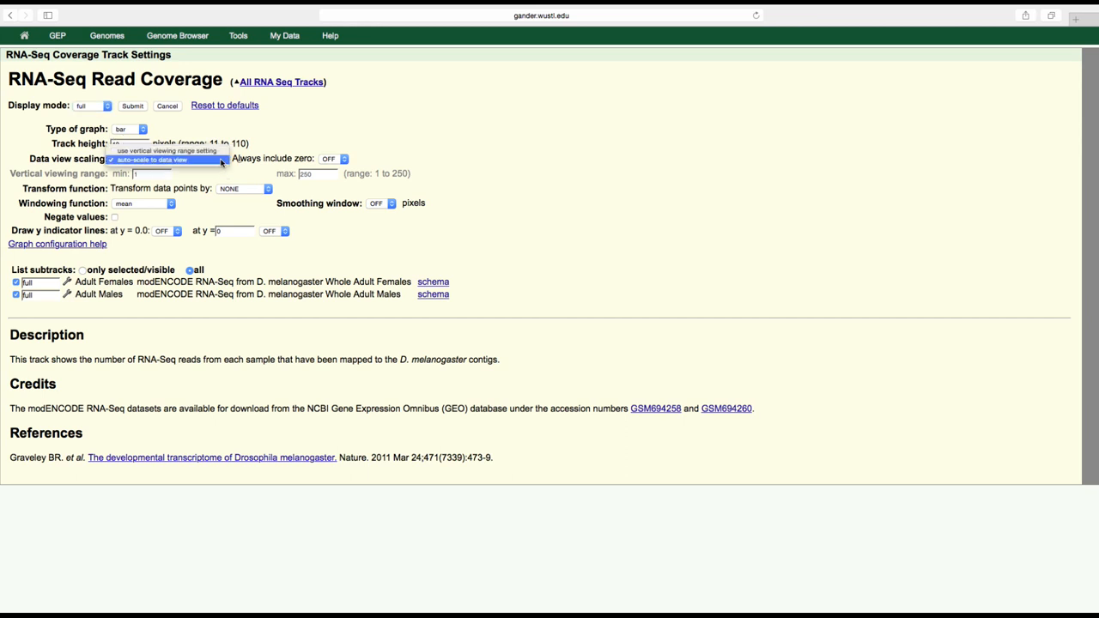
pyautogui.click(164, 151)
pyautogui.write('37')
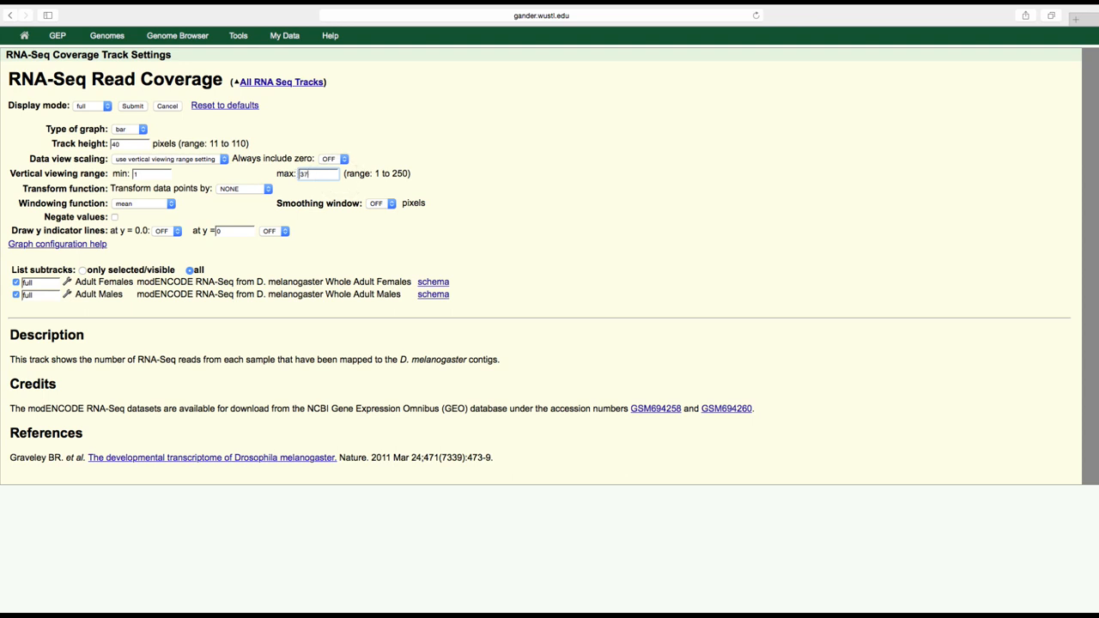
pyautogui.moveTo(250, 202)
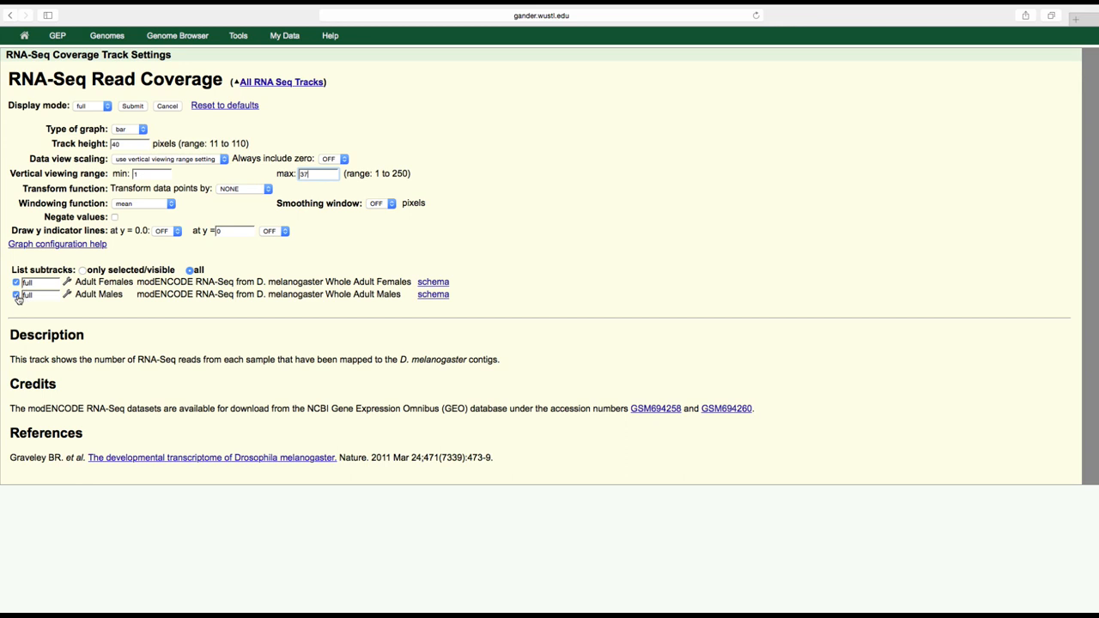
pyautogui.click(15, 296)
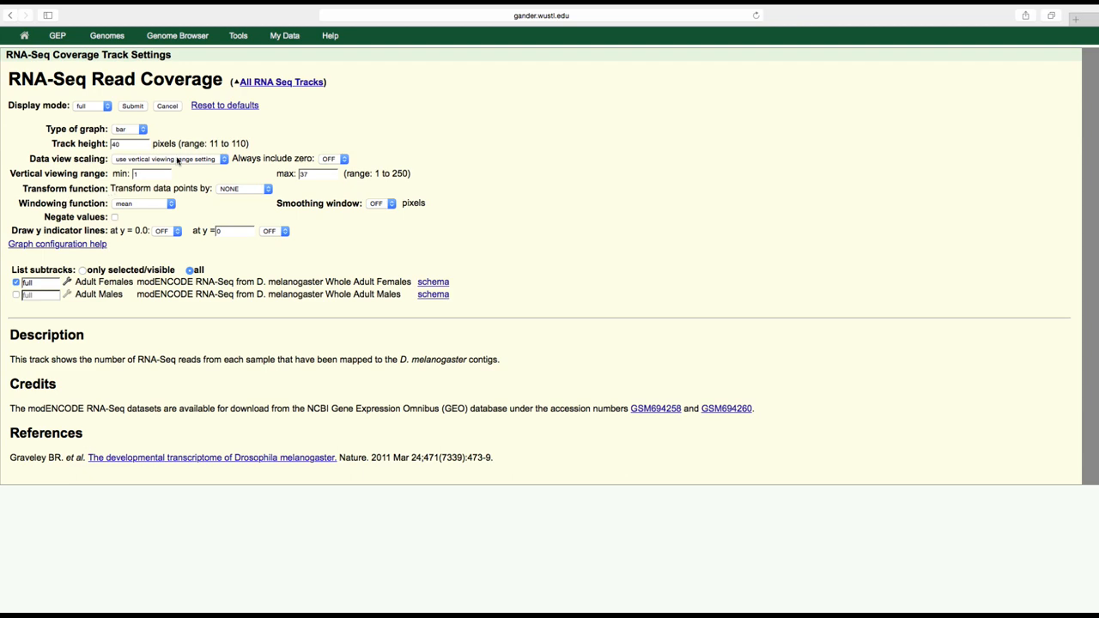
pyautogui.click(132, 107)
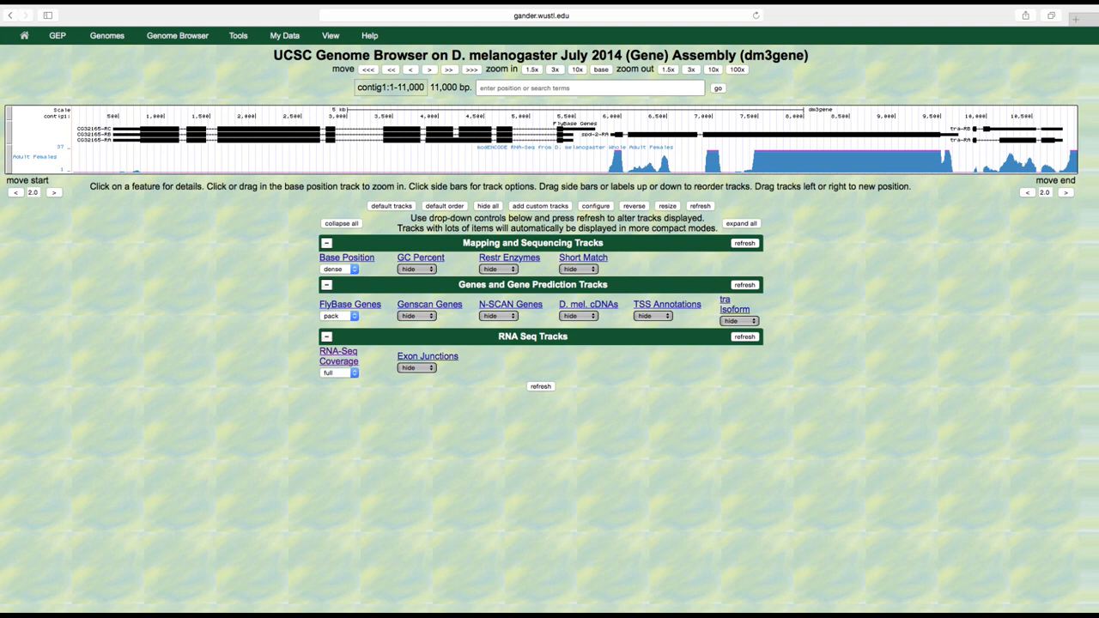
pyautogui.moveTo(28, 172)
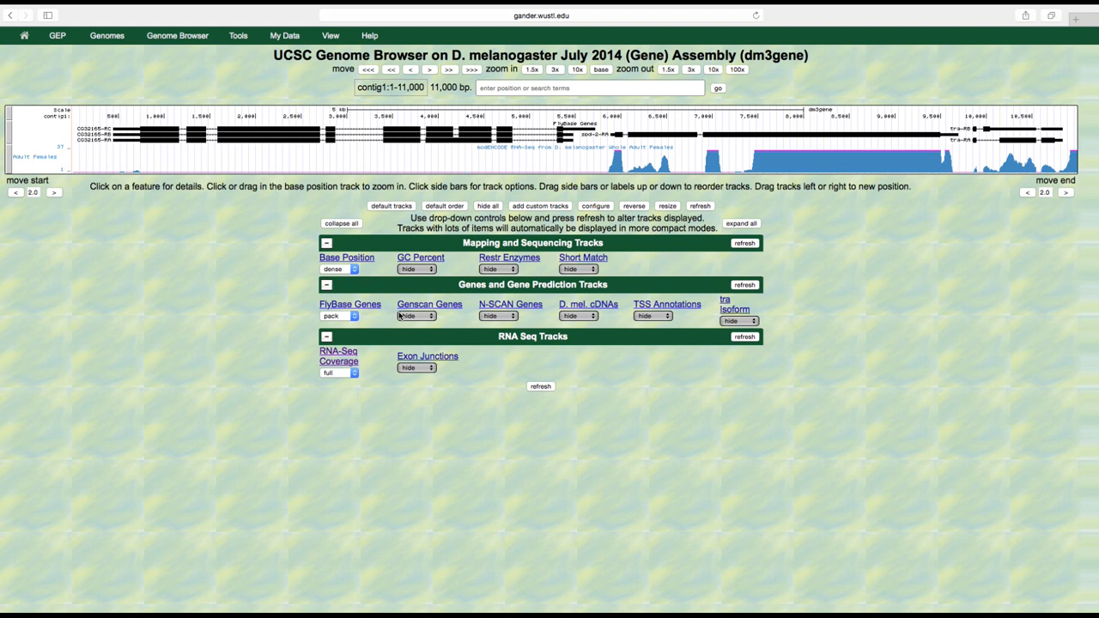
pyautogui.moveTo(443, 364)
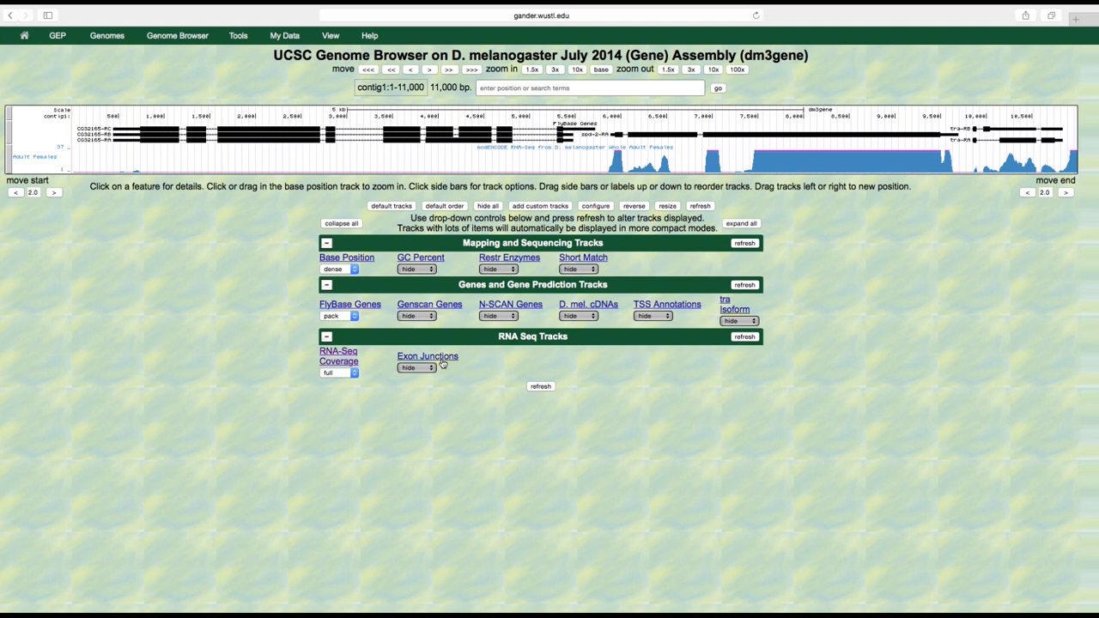
# Show Exon Junctions in pack mode, then return to the Genome Browser Gateway
pyautogui.click(426, 355)
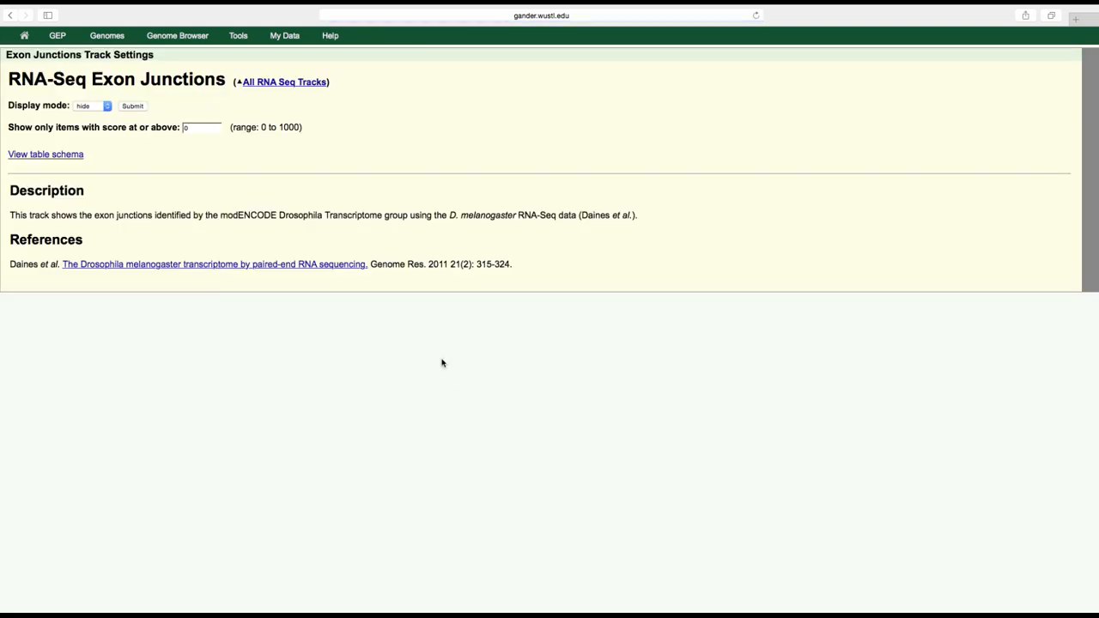
pyautogui.click(93, 106)
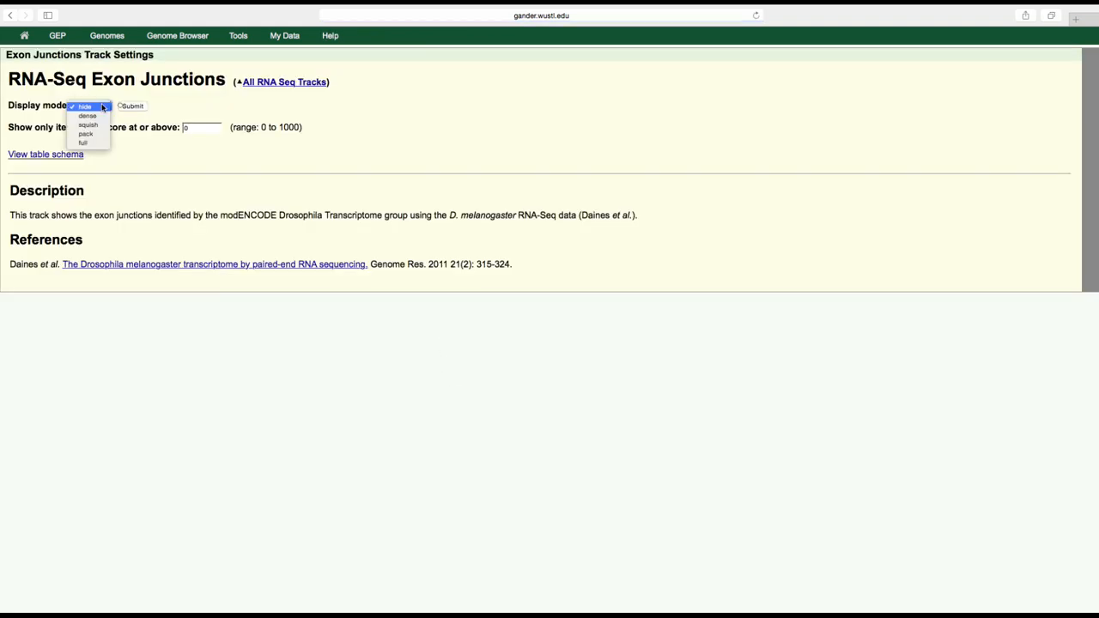
pyautogui.click(86, 134)
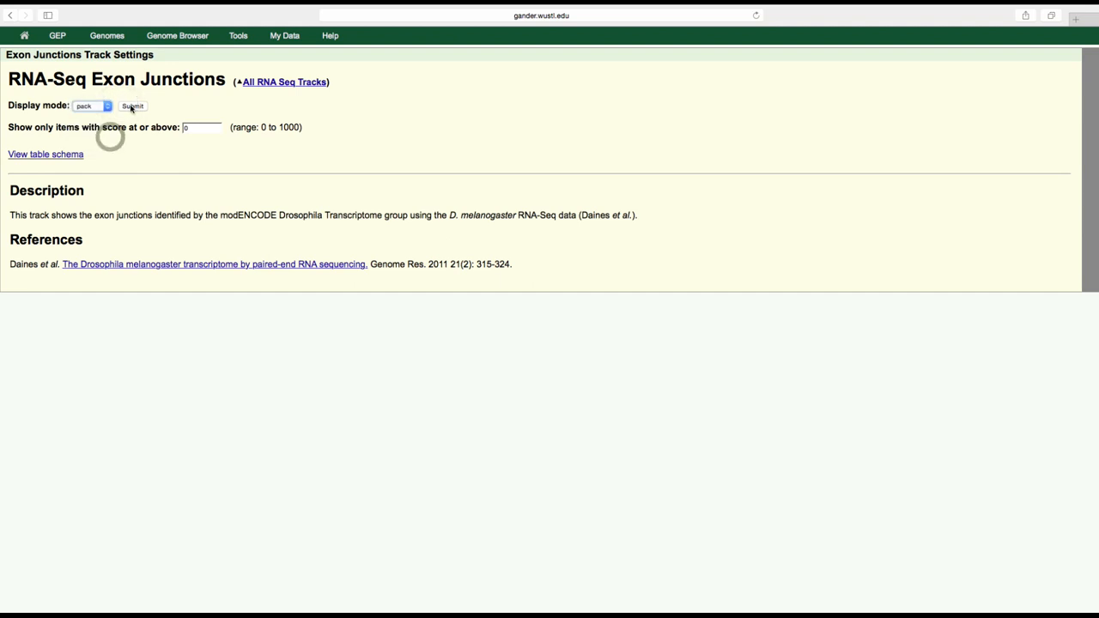
pyautogui.click(131, 106)
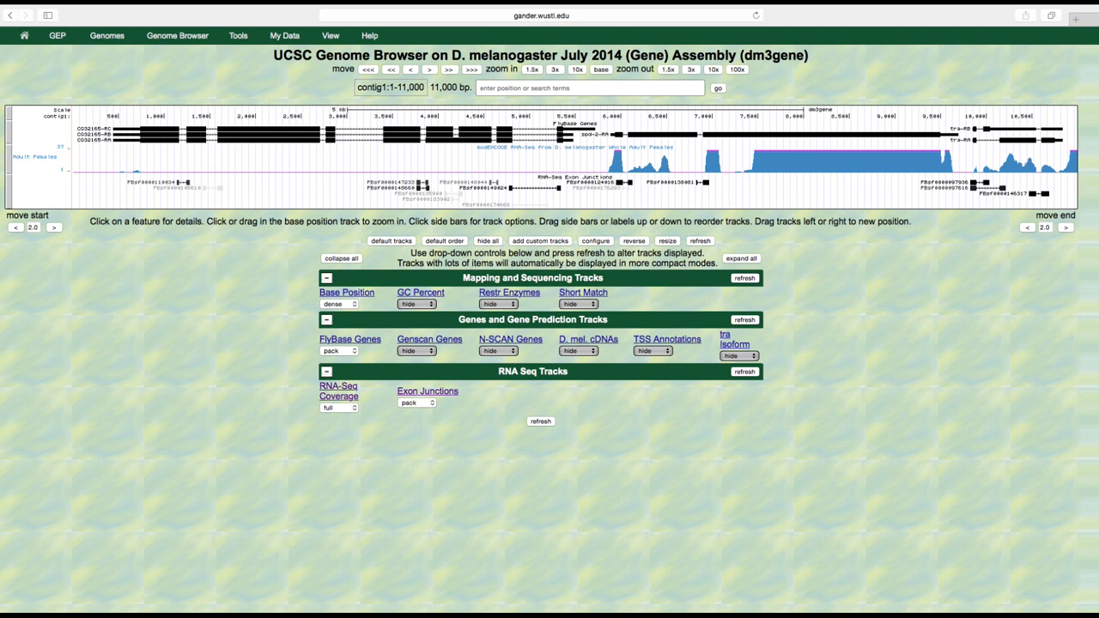
pyautogui.click(107, 34)
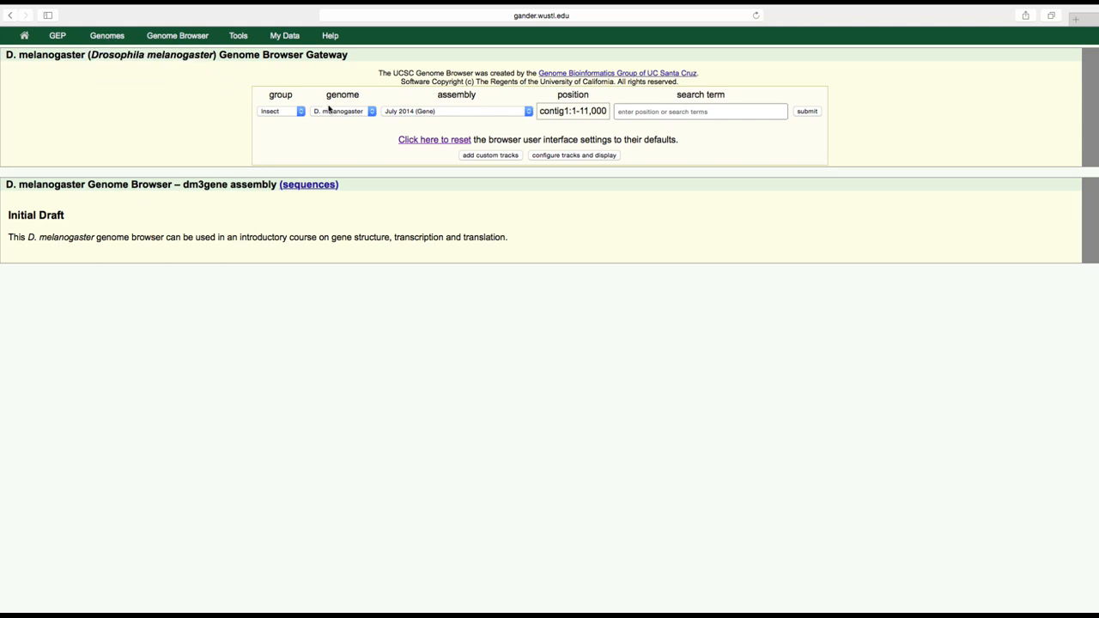
# Search tra-PA in the D. biarmipes April 2013 (BCM-HGSC/Dbia_2.0) assembly and open the result
pyautogui.click(341, 110)
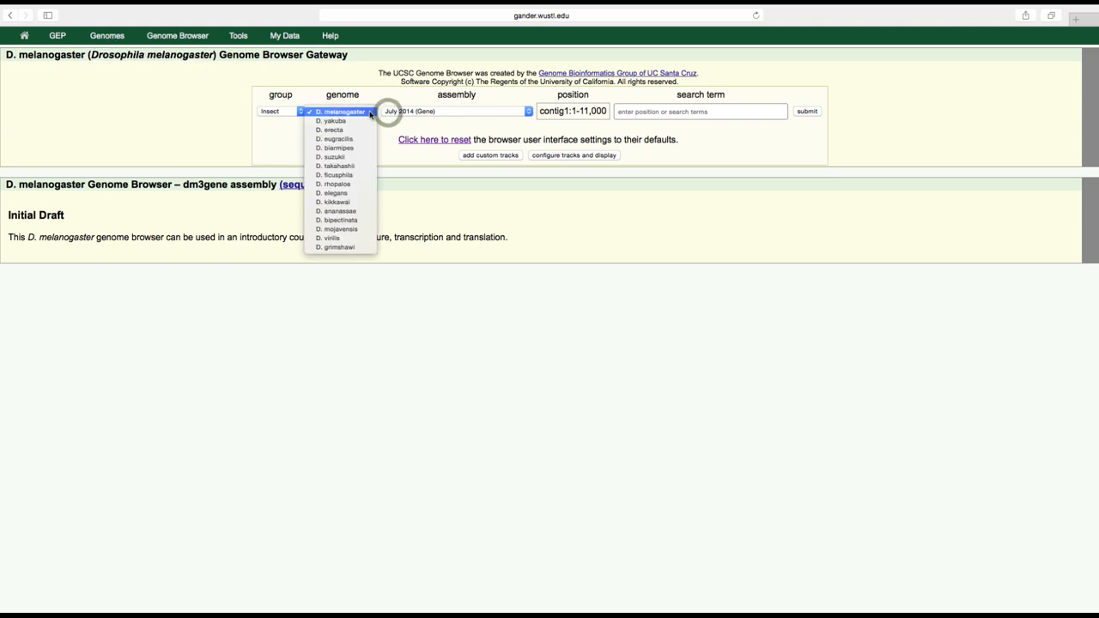
pyautogui.click(336, 148)
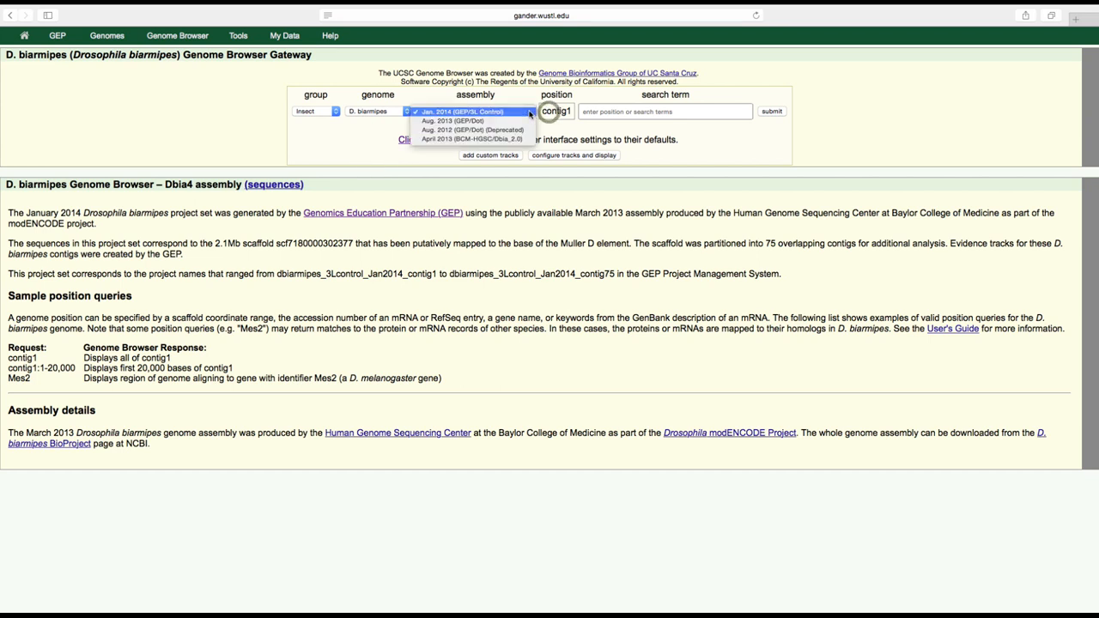
pyautogui.moveTo(470, 140)
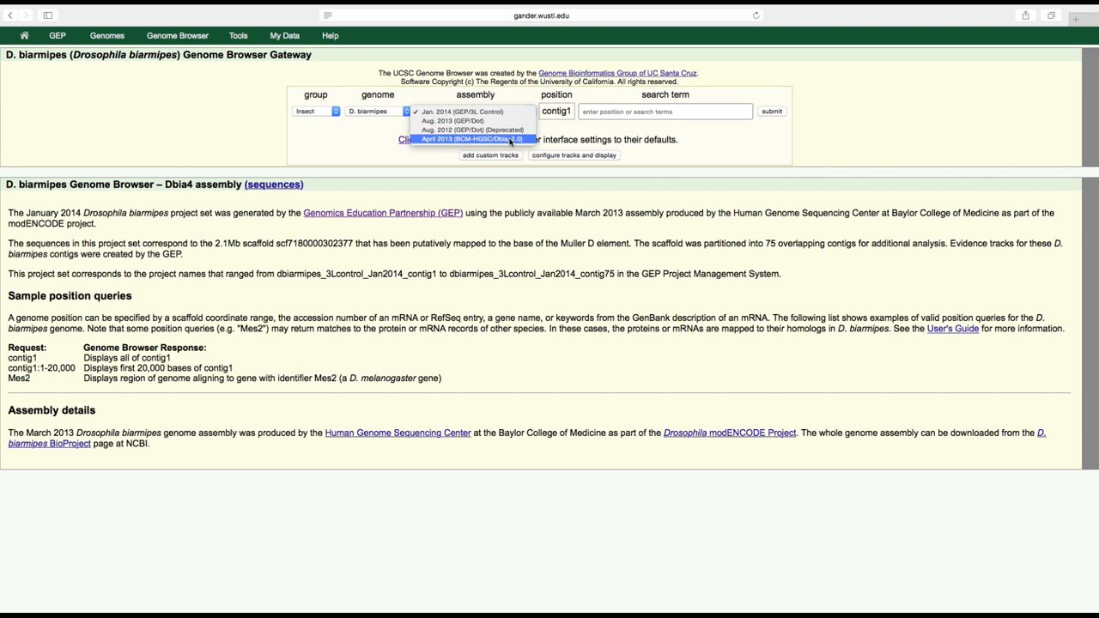
pyautogui.click(471, 139)
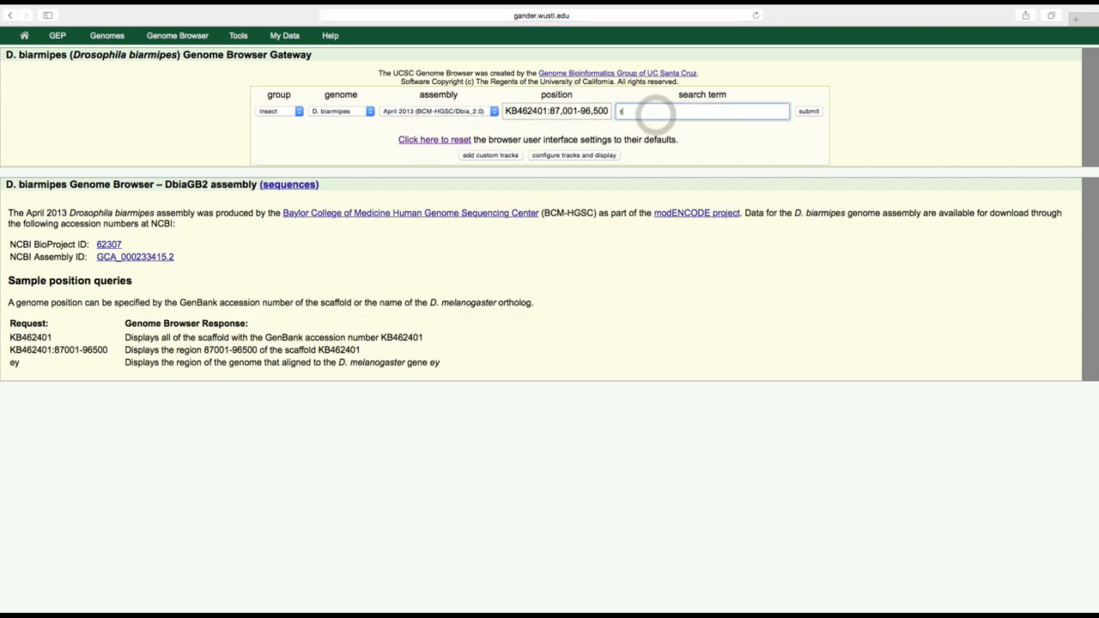
pyautogui.write('ra-pa')
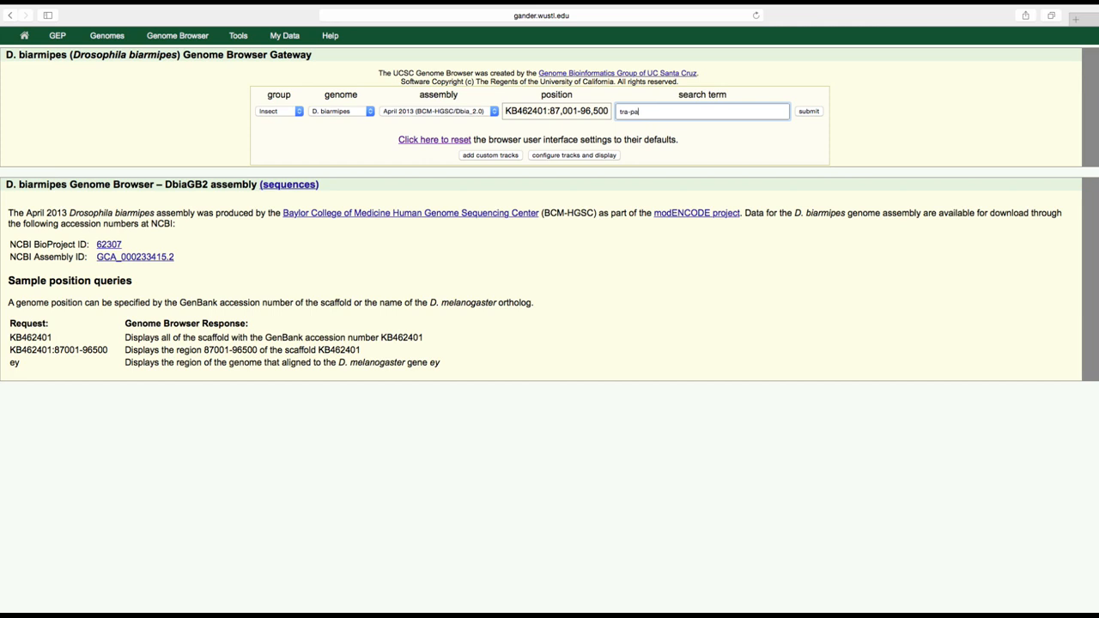
pyautogui.moveTo(806, 121)
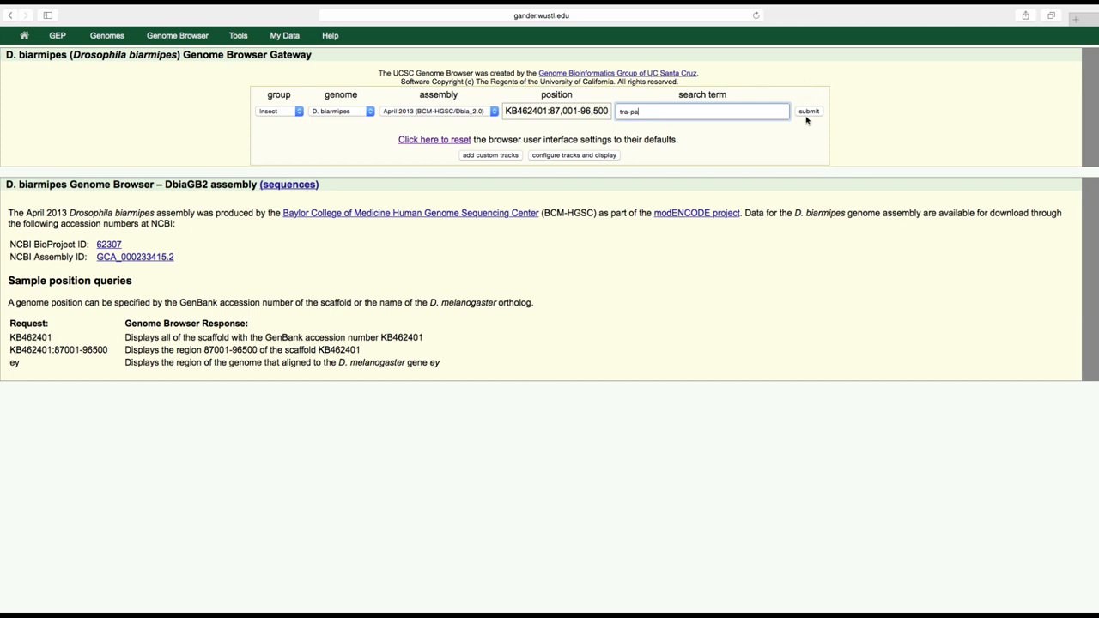
pyautogui.click(807, 110)
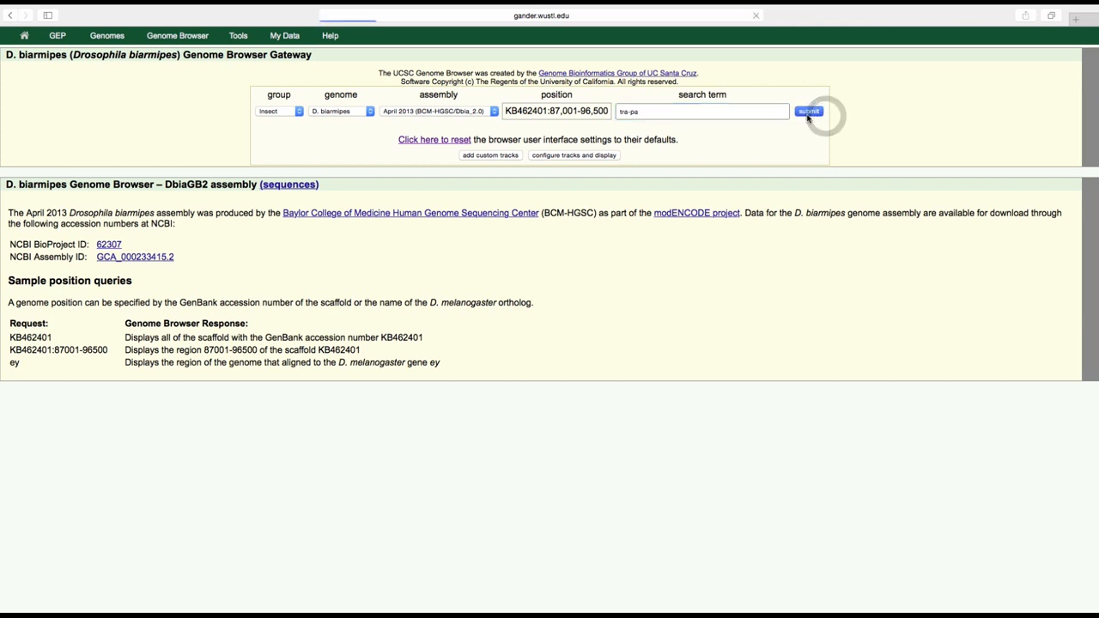
pyautogui.click(806, 110)
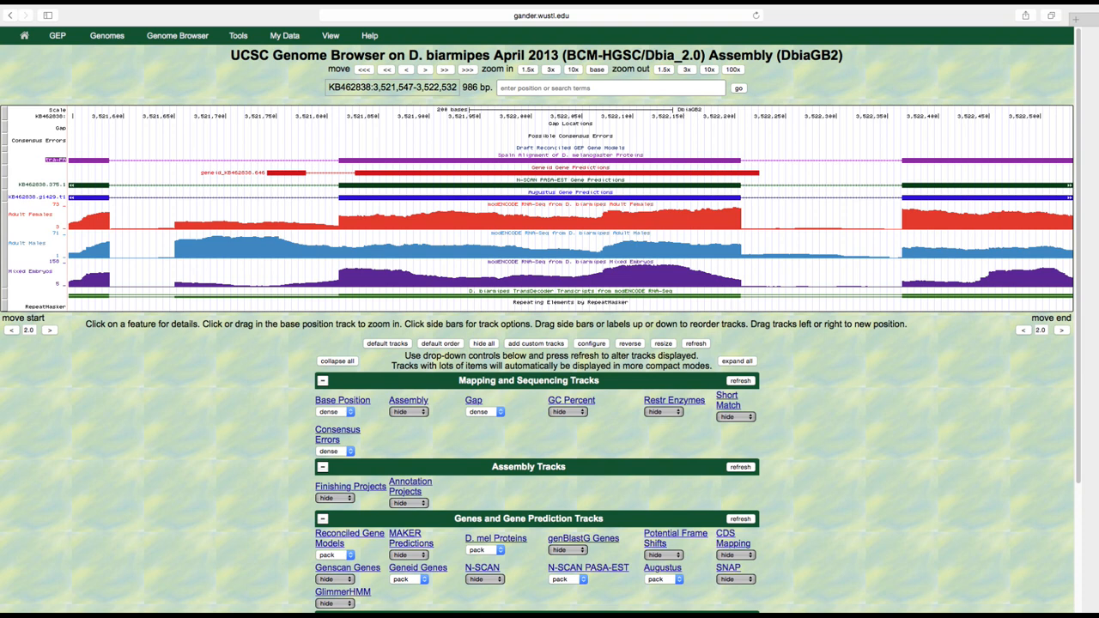
pyautogui.moveTo(130, 110)
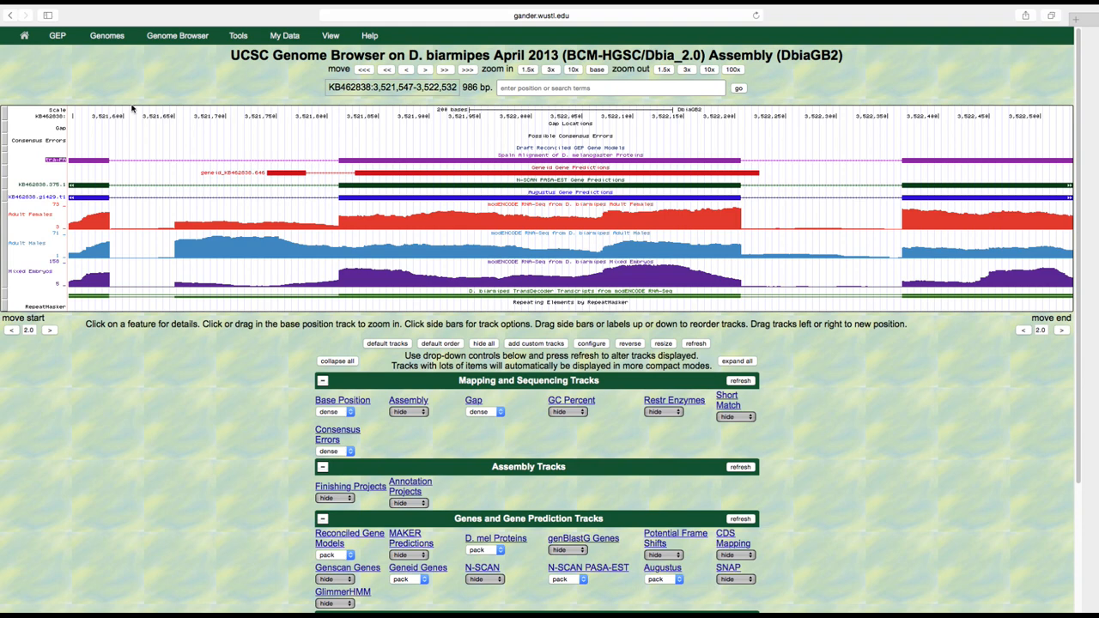
# Set modENCODE TopHat Junctions to pack mode and refresh the tra region view
pyautogui.scroll(-3)
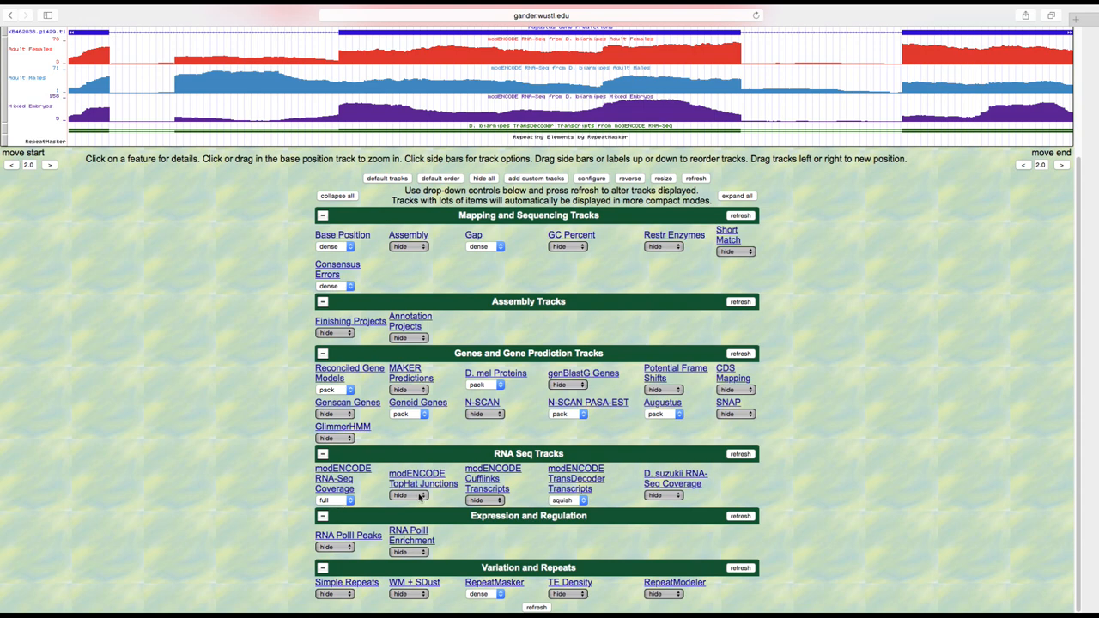
pyautogui.click(408, 495)
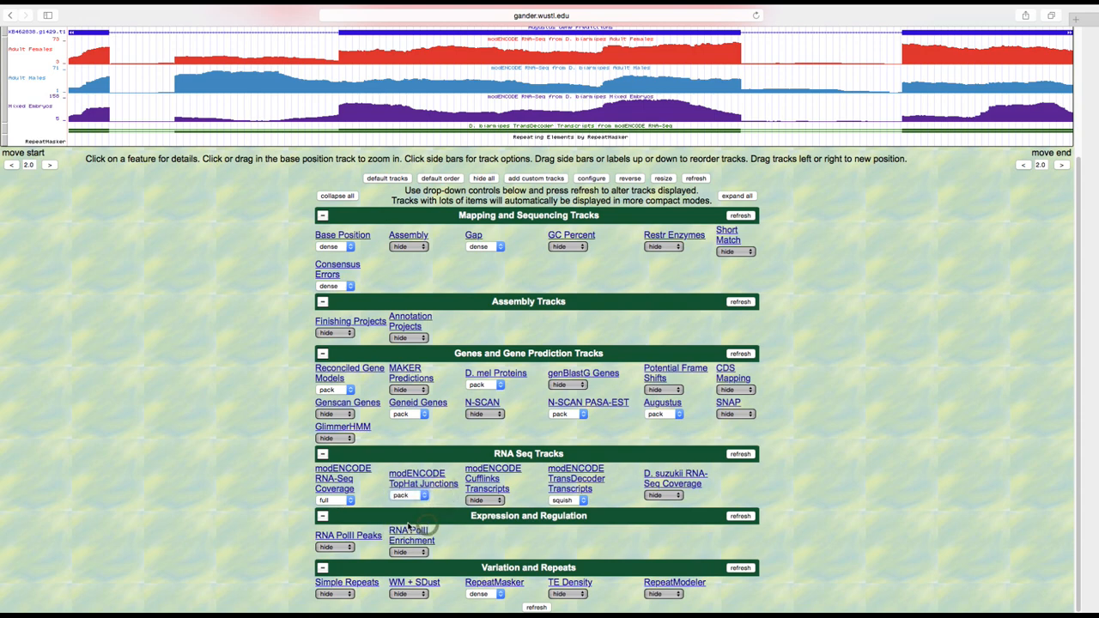
pyautogui.scroll(3)
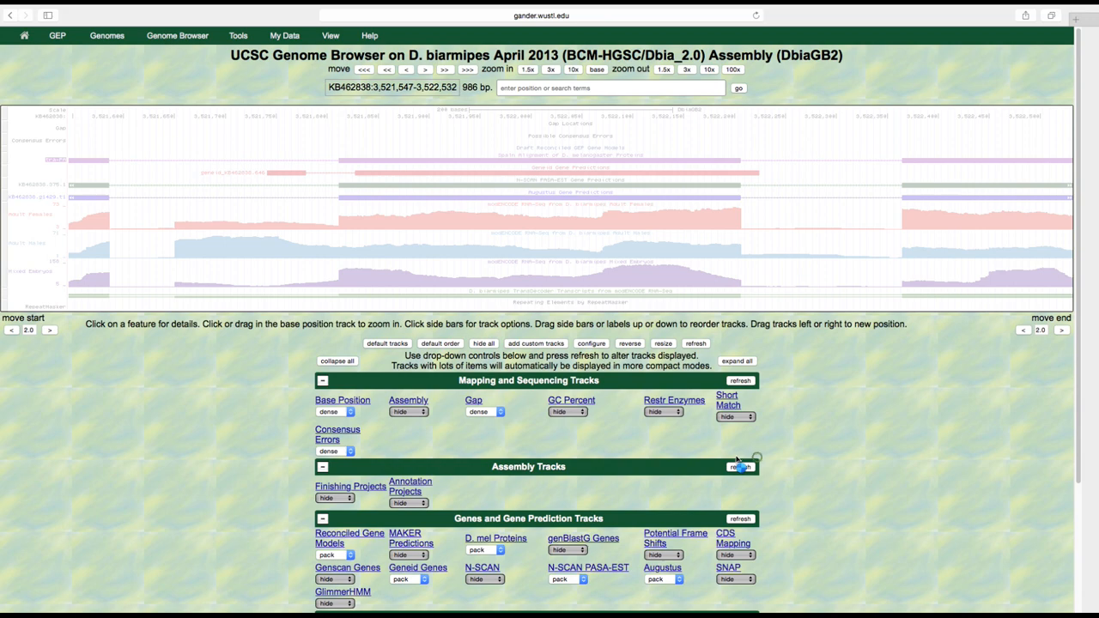
pyautogui.click(740, 467)
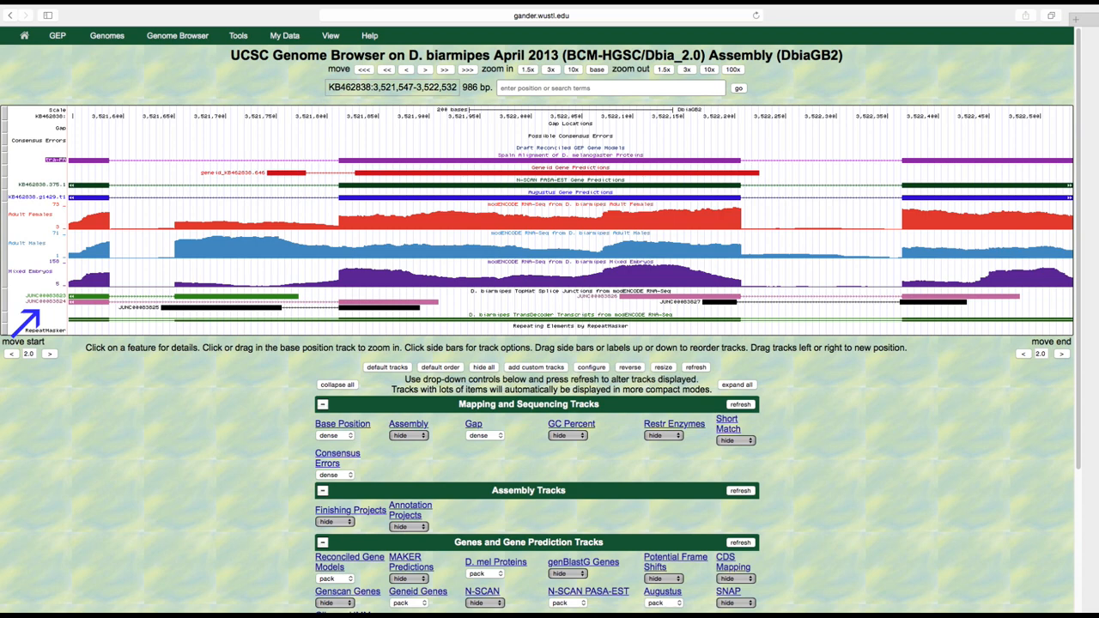
pyautogui.click(570, 292)
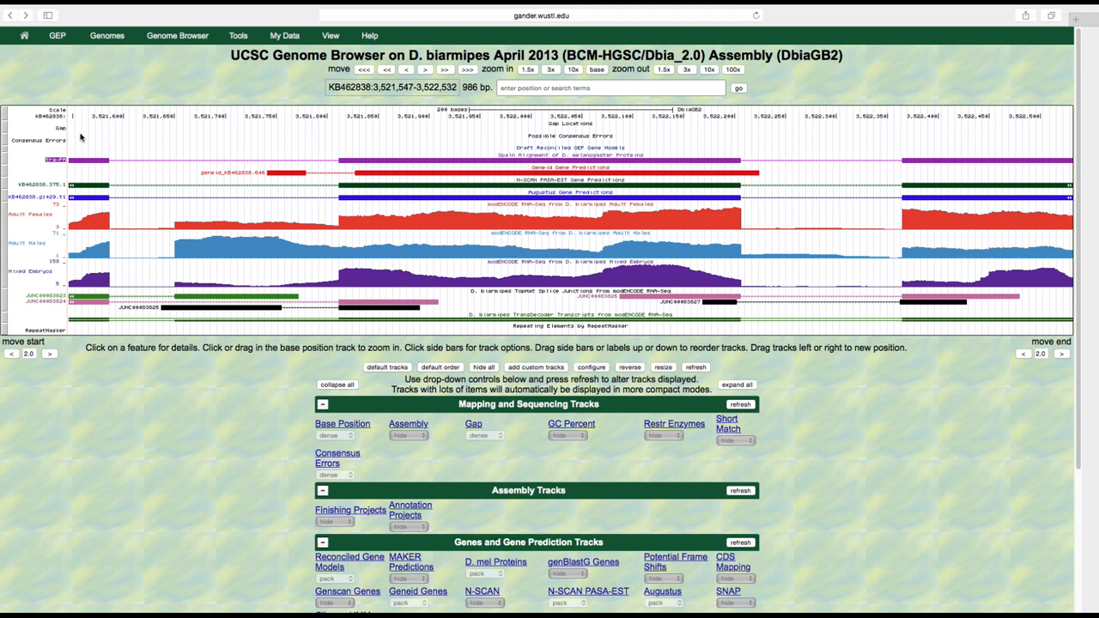
pyautogui.scroll(-3)
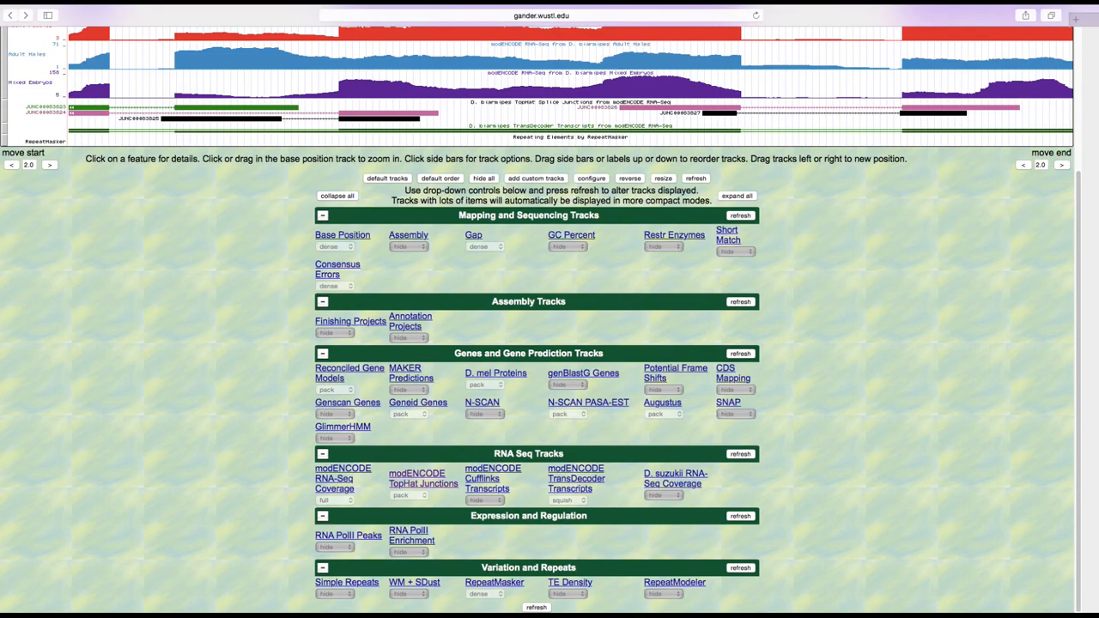